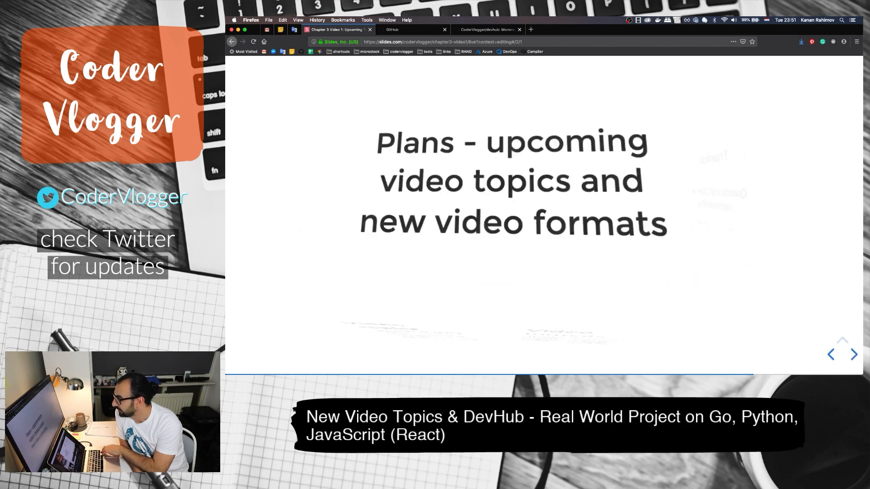
# Advance from the Plans slide to the slide introducing DevHub as an open source project
pyautogui.click(853, 354)
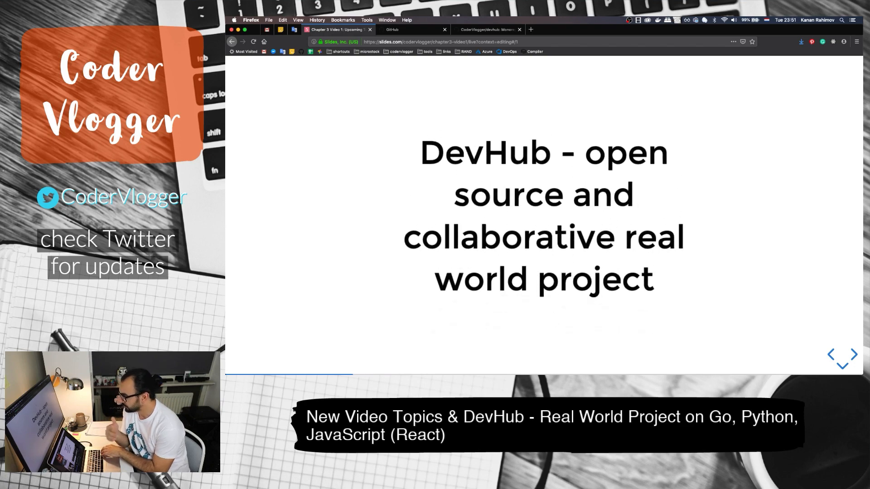
# Step through DevHub Goal #1 and Goal #2, landing back on Goal #1 about the articles website and apps
pyautogui.click(848, 359)
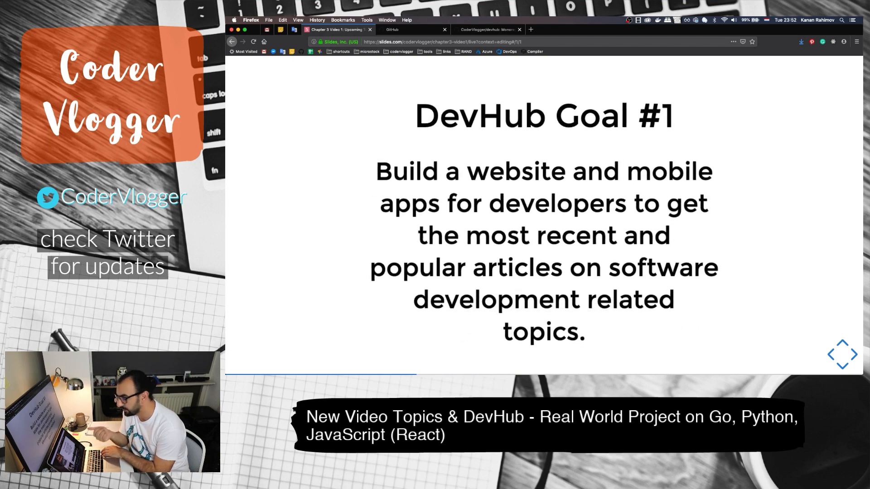
pyautogui.press('Right')
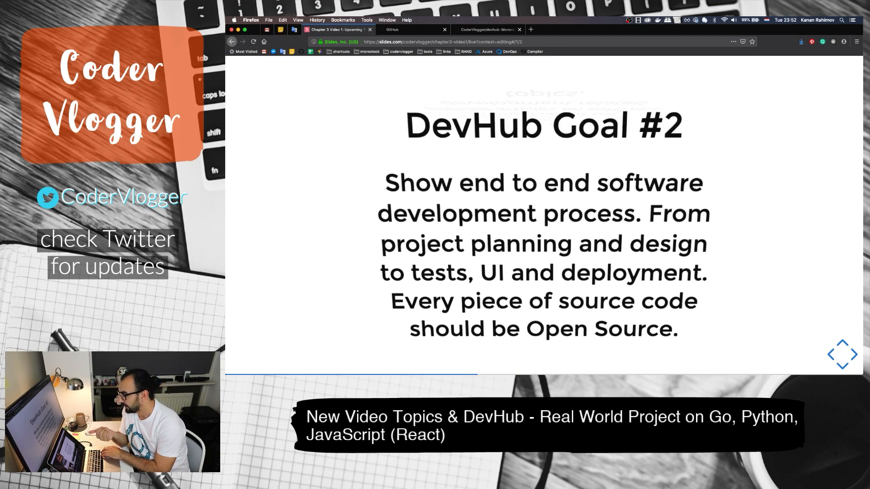
pyautogui.press('Right')
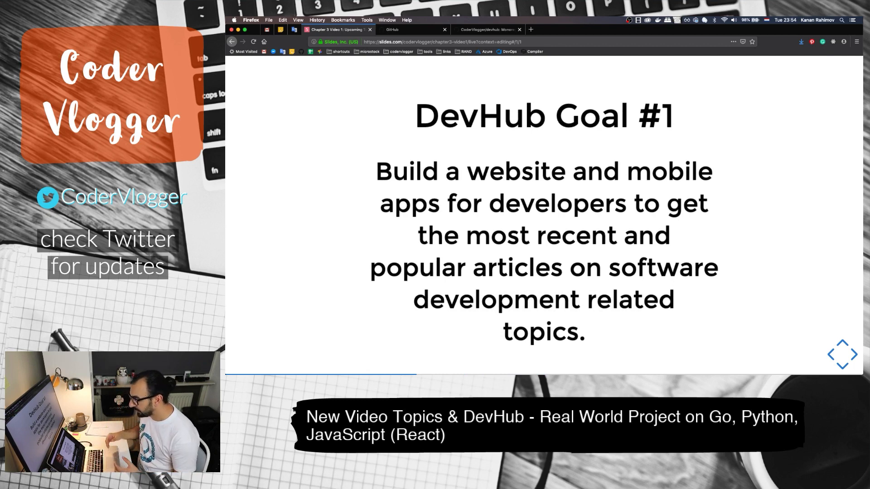
# Advance past the goal slides to the GitHub slide linking CoderVlogger/devhub with Projects, Issues and Wiki
pyautogui.press('Right')
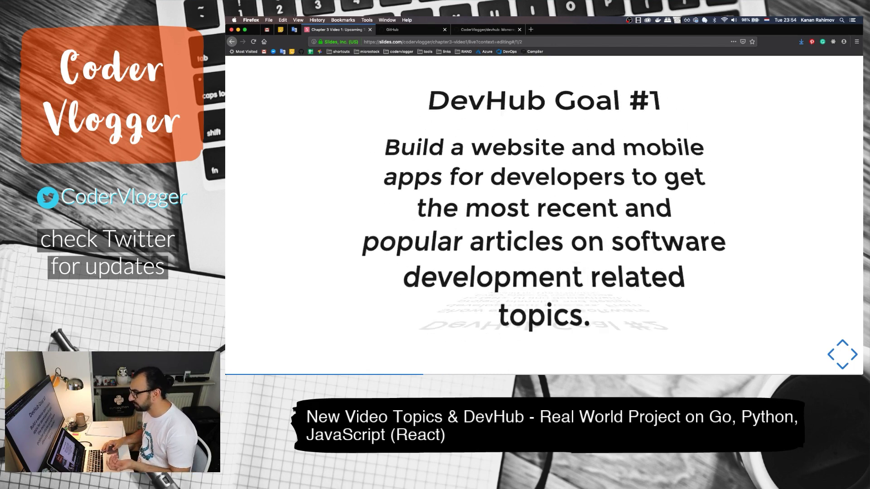
pyautogui.press('Right')
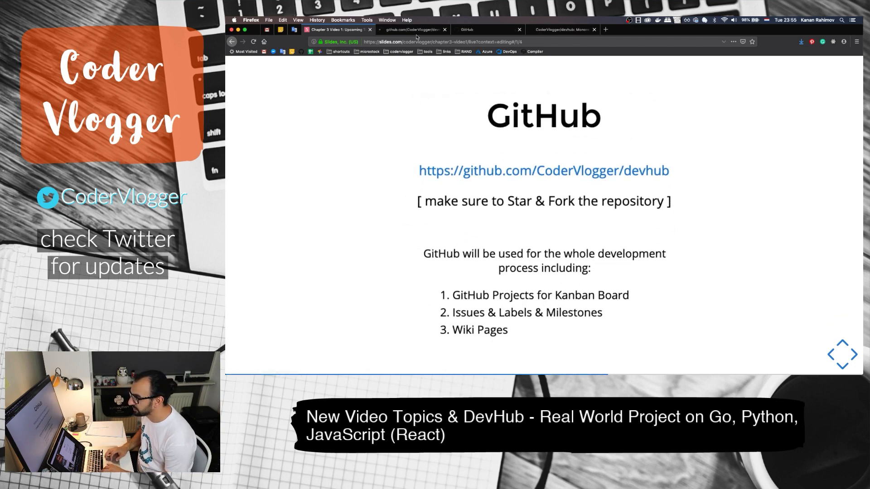
# Follow the slide link to the CoderVlogger/devhub repository and read down its README
pyautogui.click(507, 29)
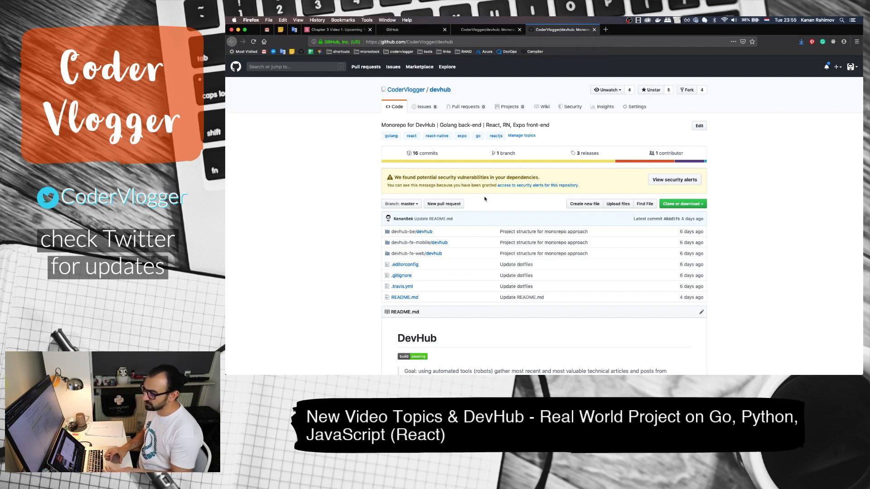
pyautogui.scroll(-3)
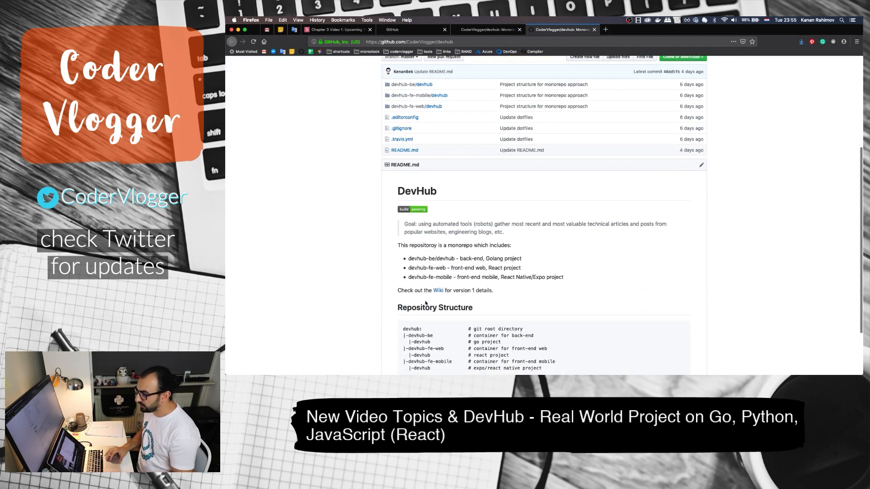
pyautogui.scroll(-3)
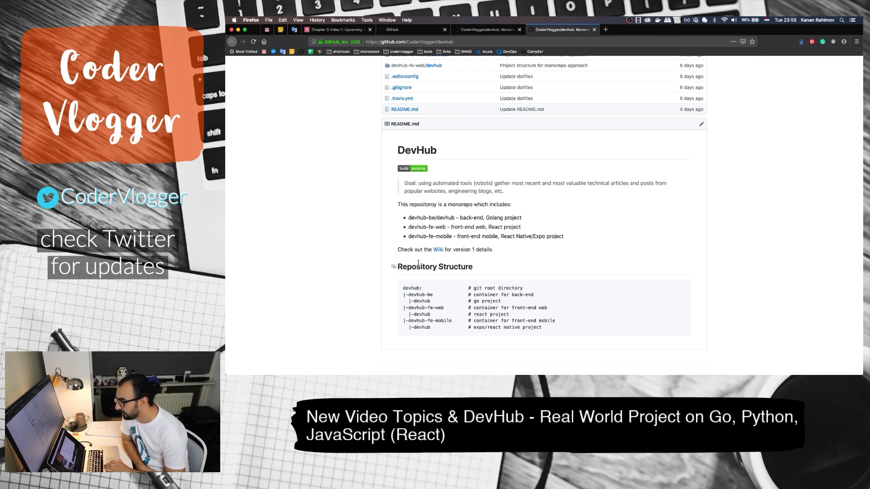
pyautogui.moveTo(438, 250)
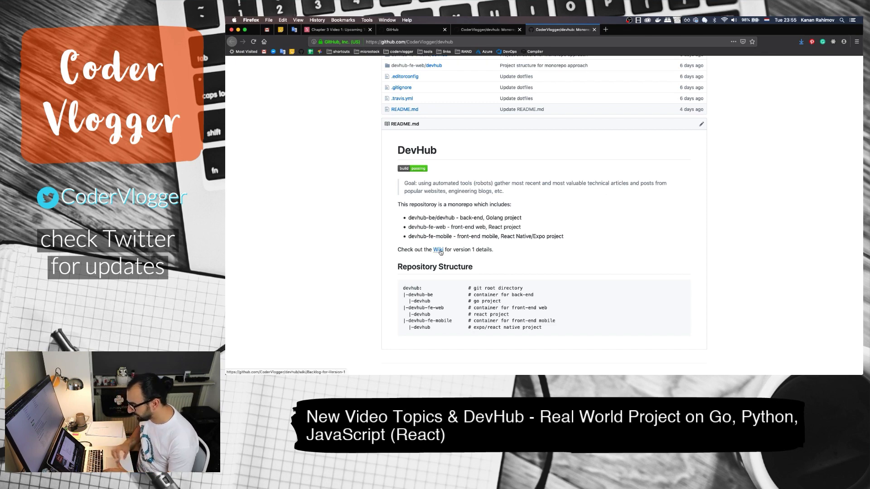
# Open the Backlog for Version 1 wiki page in a new tab and read through it
pyautogui.click(439, 251)
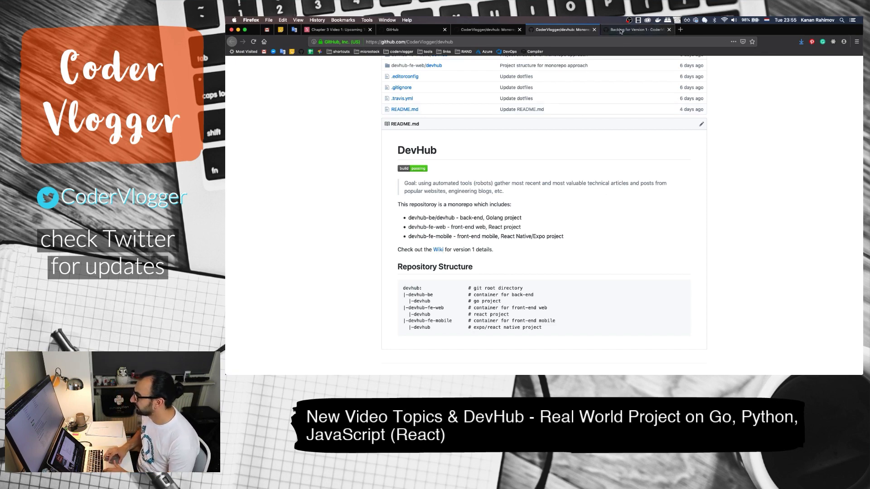
pyautogui.click(635, 29)
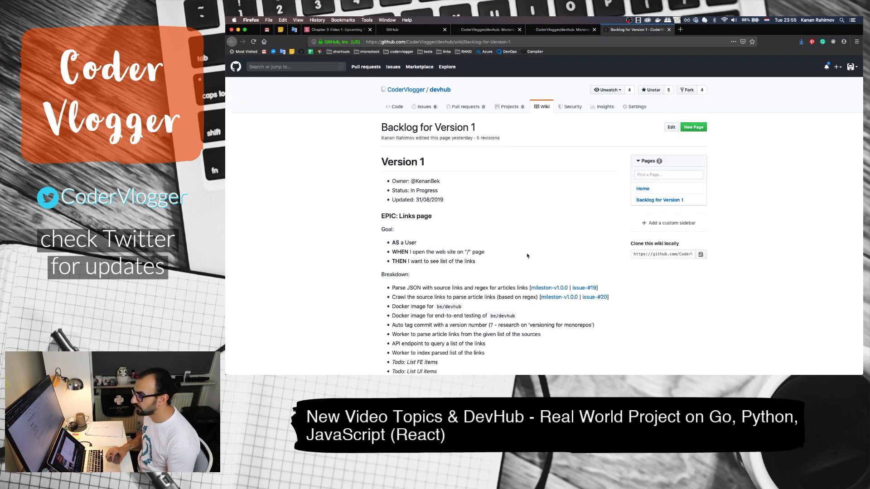
pyautogui.scroll(-3)
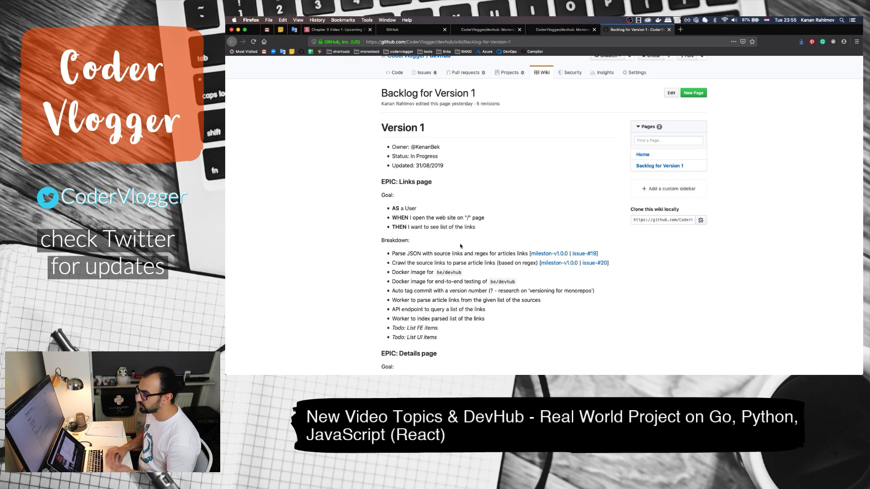
pyautogui.moveTo(582, 254)
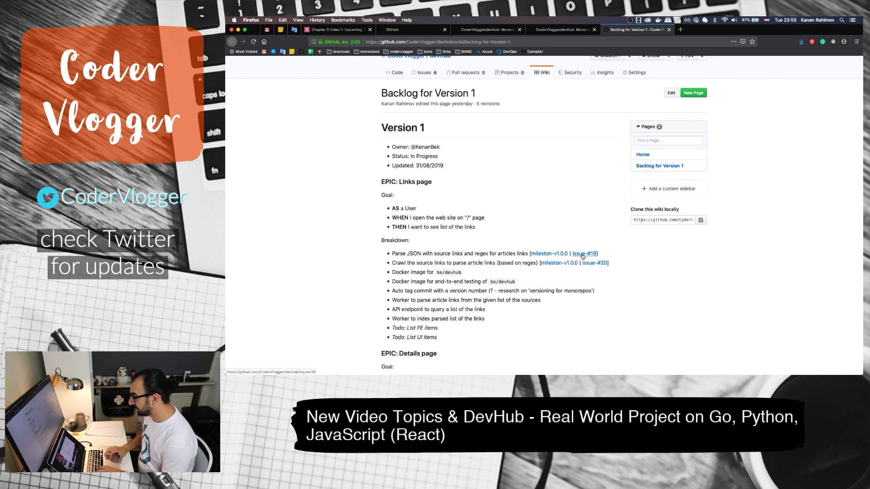
# Open issue #19, [BE] Parse JSON with source links and RegEx, from the backlog and read it
pyautogui.click(583, 254)
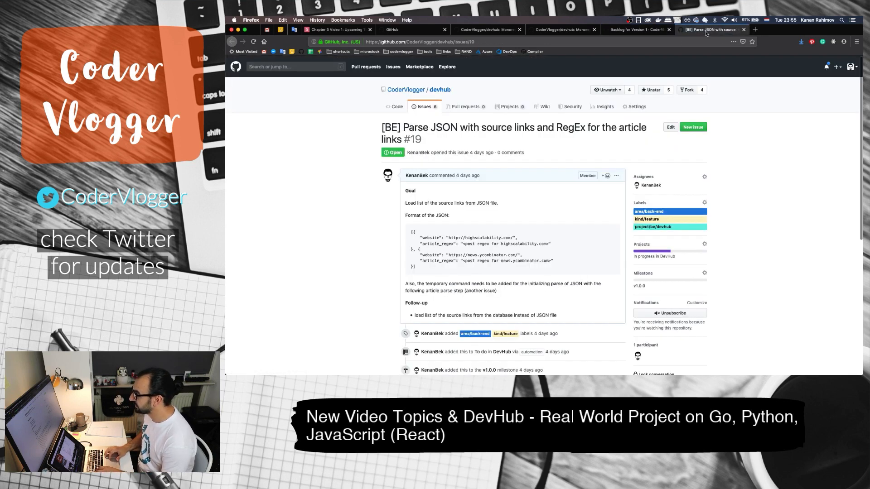
pyautogui.scroll(-3)
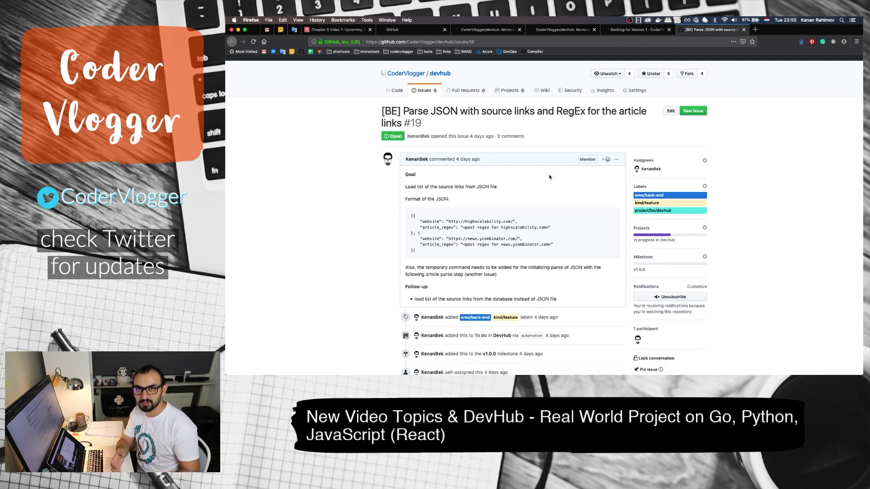
pyautogui.moveTo(546, 186)
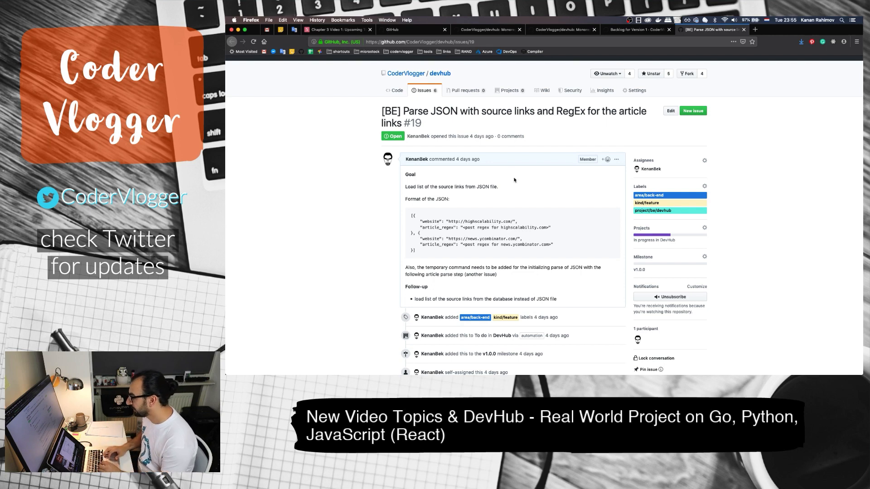
pyautogui.moveTo(436, 296)
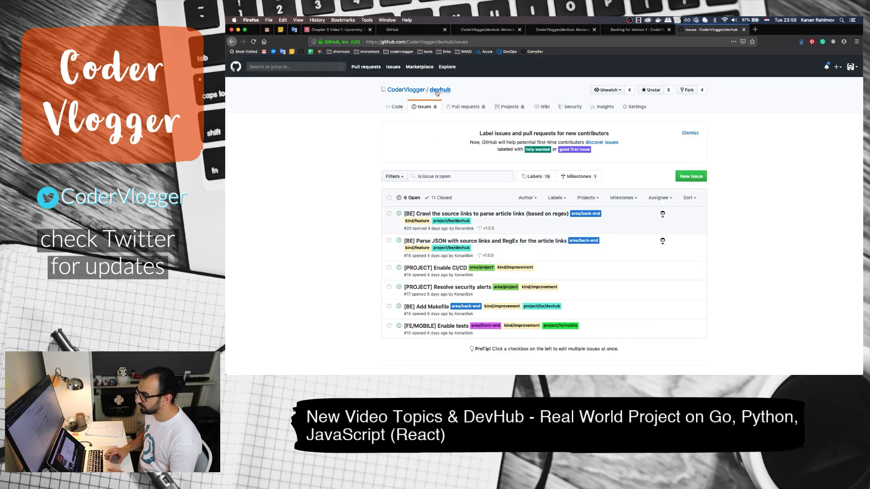
# Go to the repository's open issues and browse its 19 labels across area, kind and project categories
pyautogui.click(394, 107)
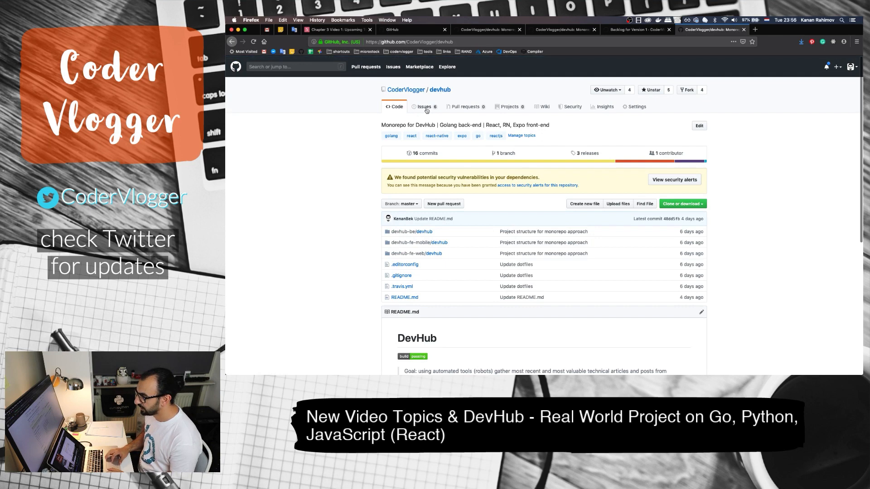
pyautogui.click(424, 107)
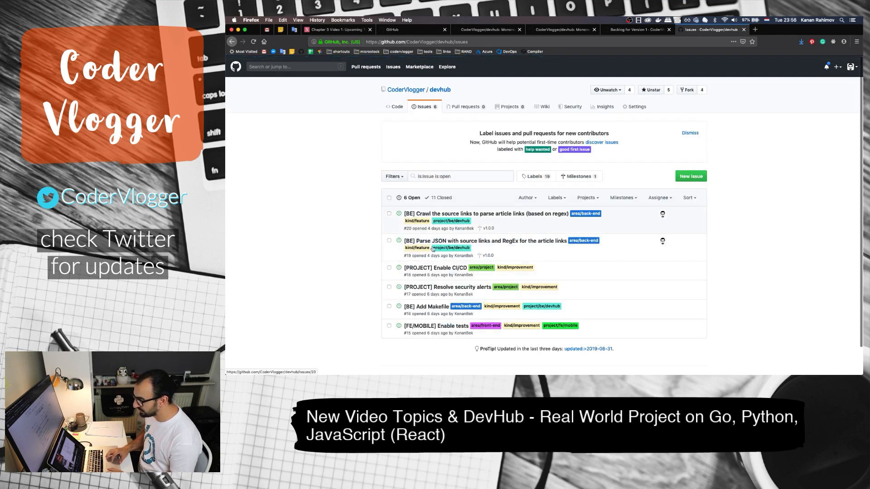
pyautogui.moveTo(546, 206)
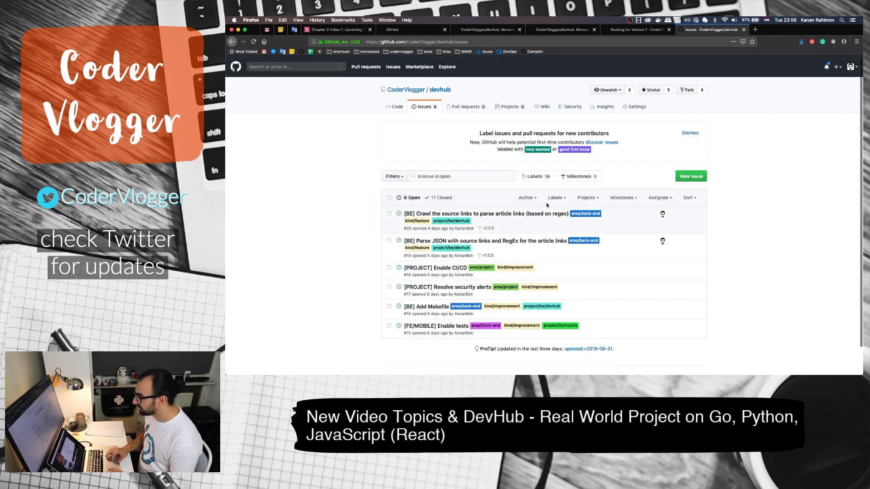
pyautogui.moveTo(534, 176)
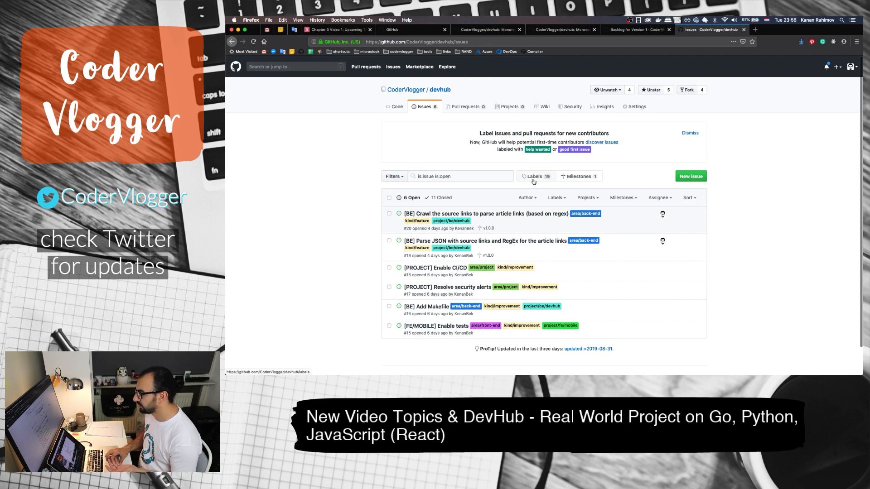
pyautogui.click(534, 176)
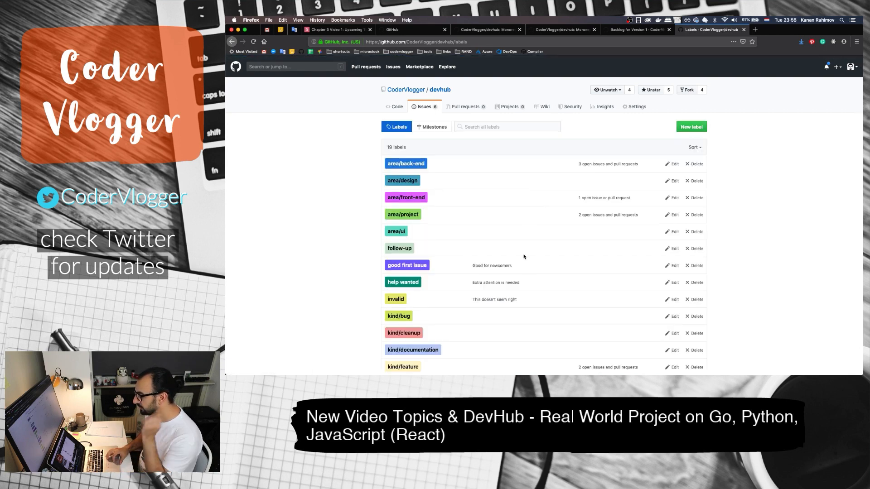
pyautogui.moveTo(432, 189)
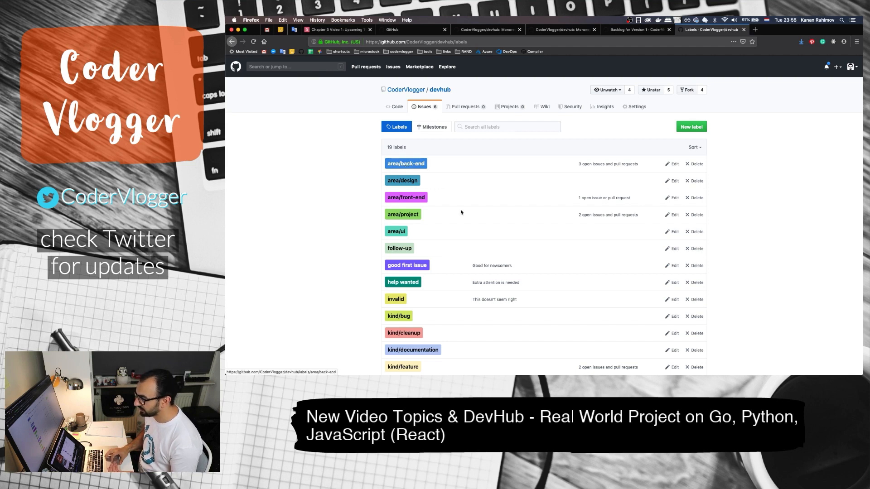
pyautogui.scroll(-3)
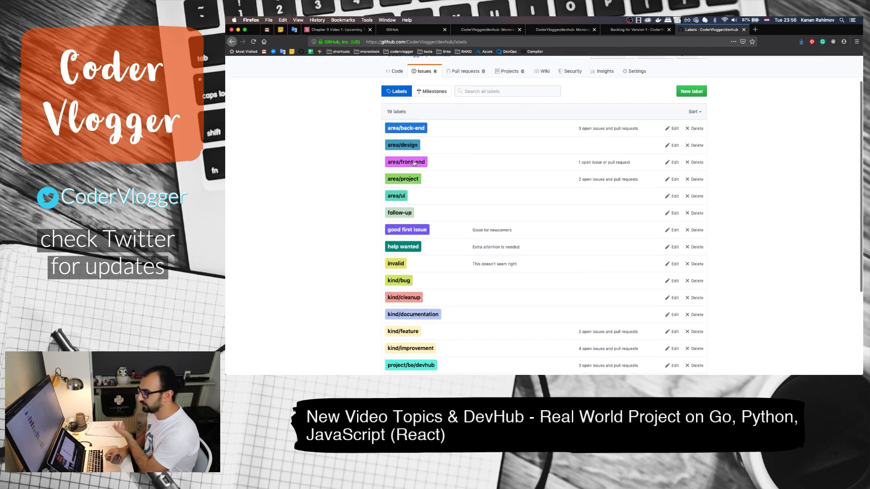
pyautogui.scroll(-3)
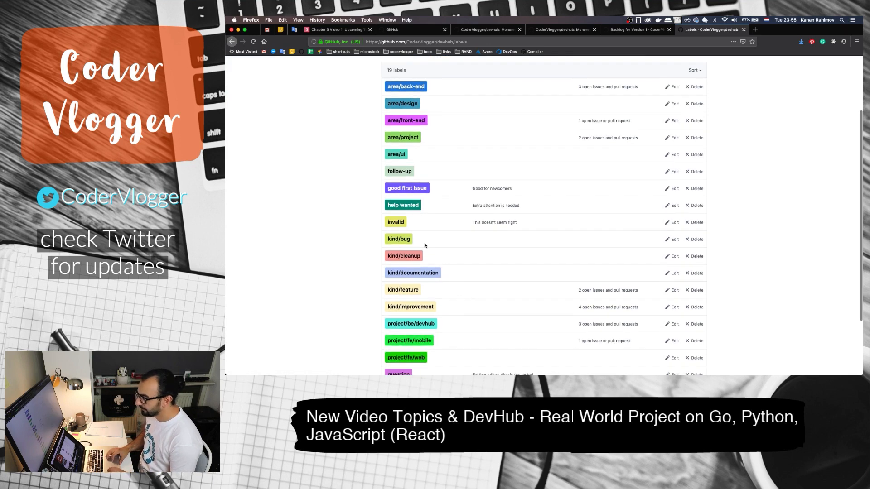
pyautogui.moveTo(398, 238)
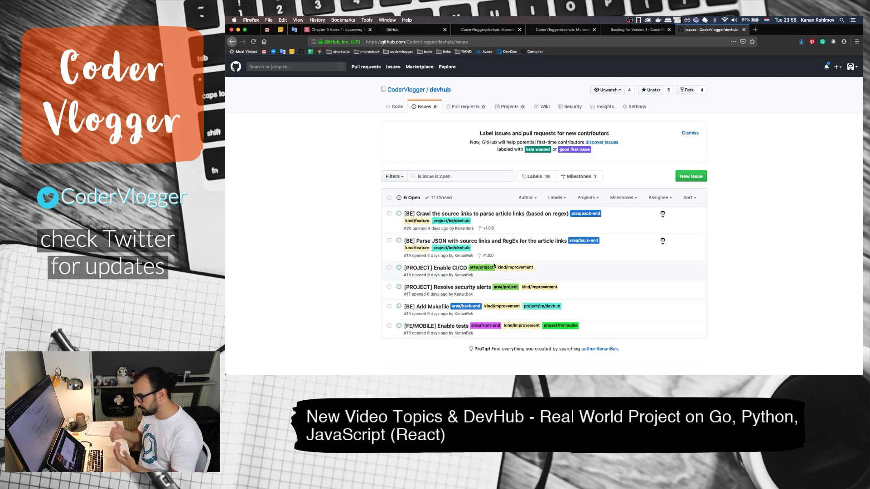
pyautogui.moveTo(583, 241)
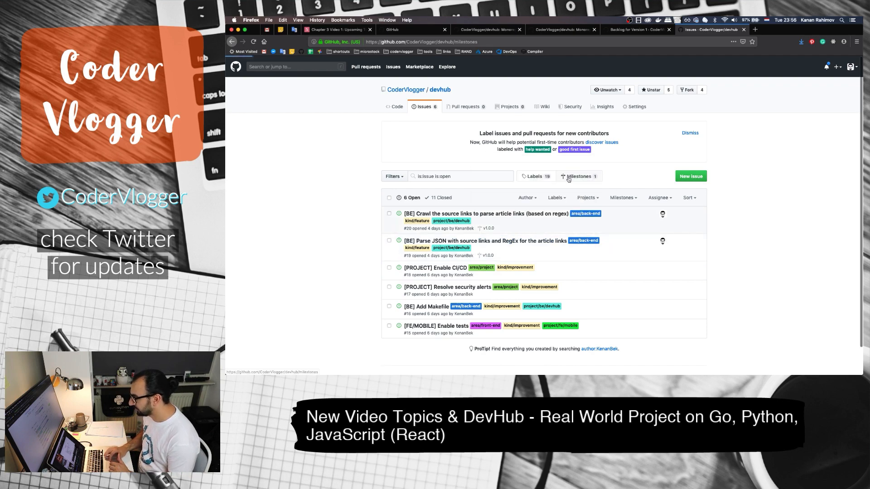
# View the v1.0.0 milestone with its two back-end issues, then return to the code page
pyautogui.click(578, 176)
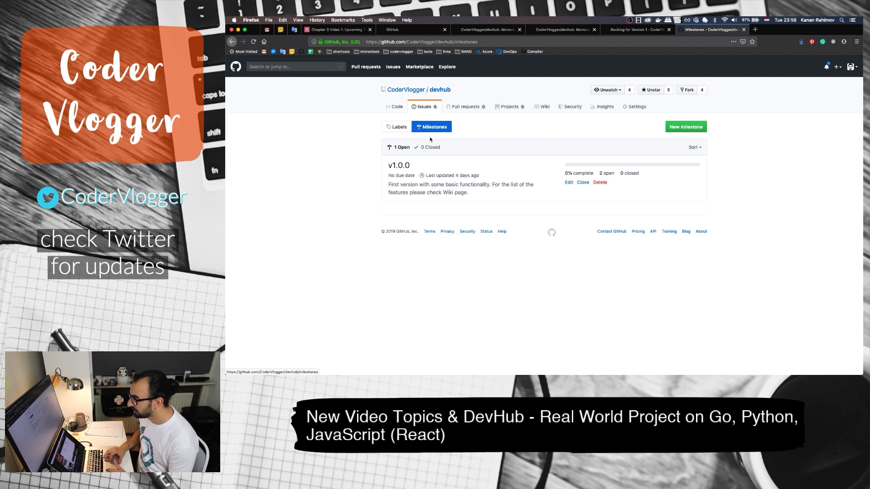
pyautogui.click(399, 165)
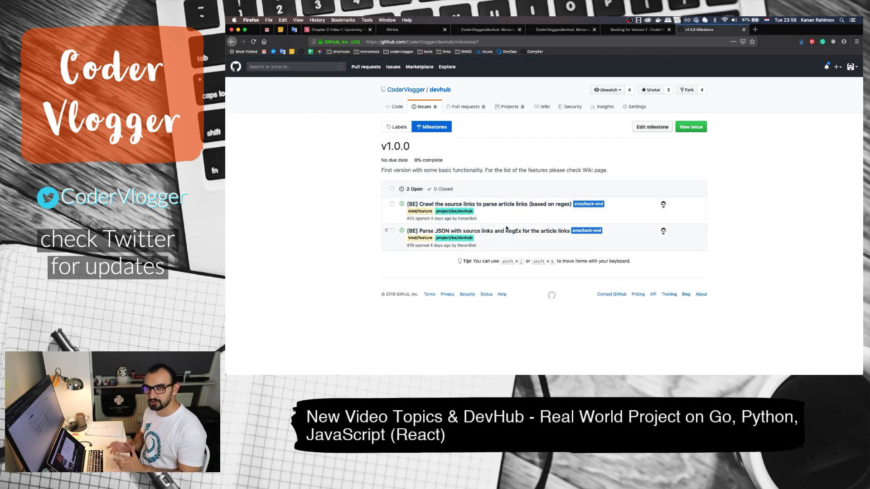
pyautogui.moveTo(579, 125)
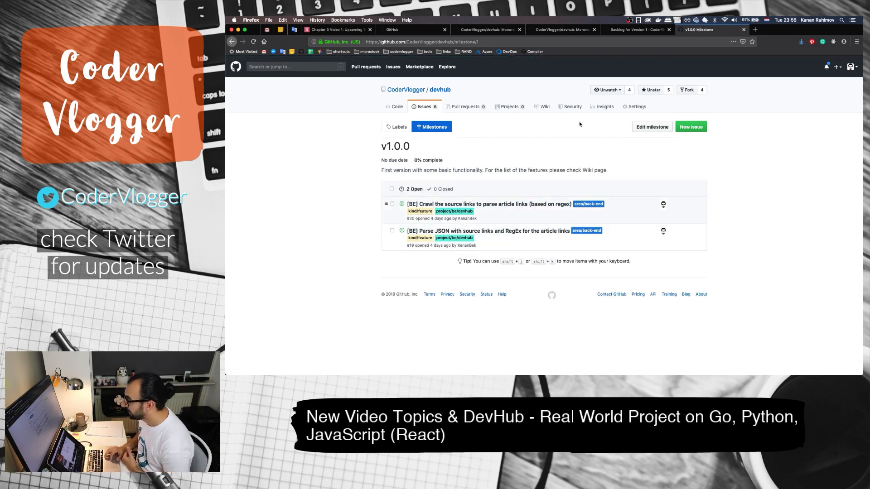
pyautogui.click(562, 29)
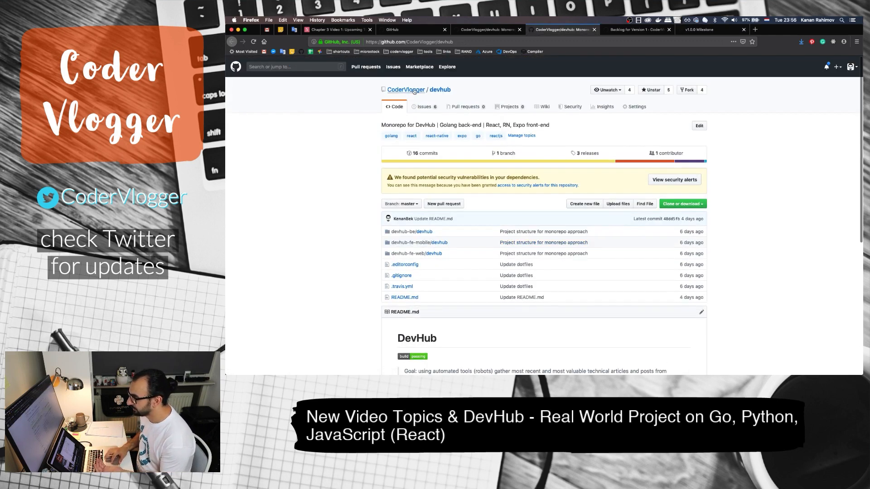
# From the CoderVlogger organisation's Projects, open the DevHub Kanban board with To do, In progress and Done
pyautogui.click(406, 90)
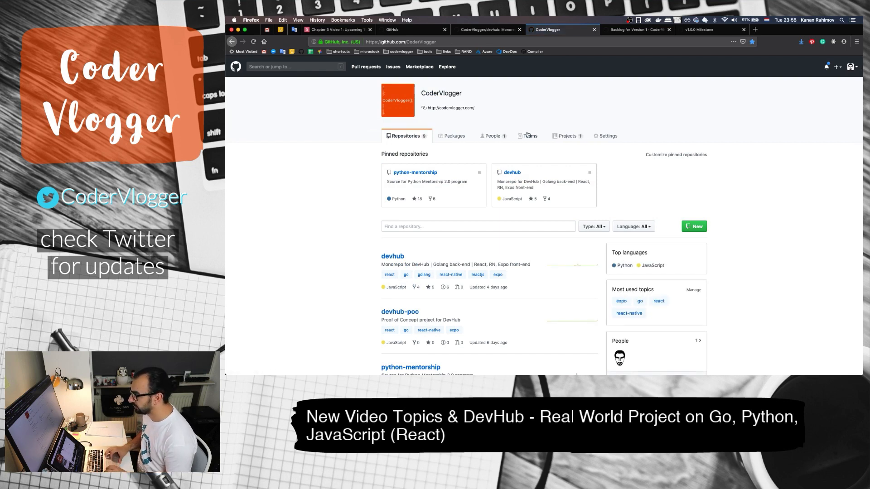
pyautogui.click(565, 136)
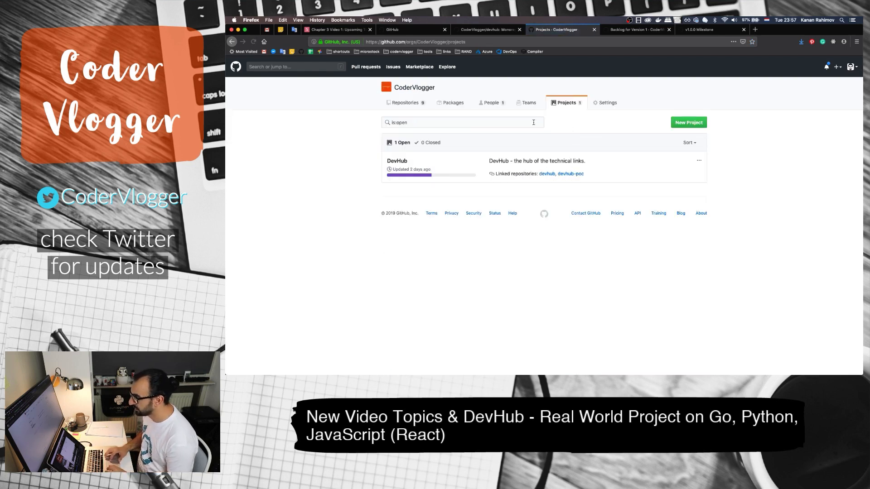
pyautogui.click(396, 161)
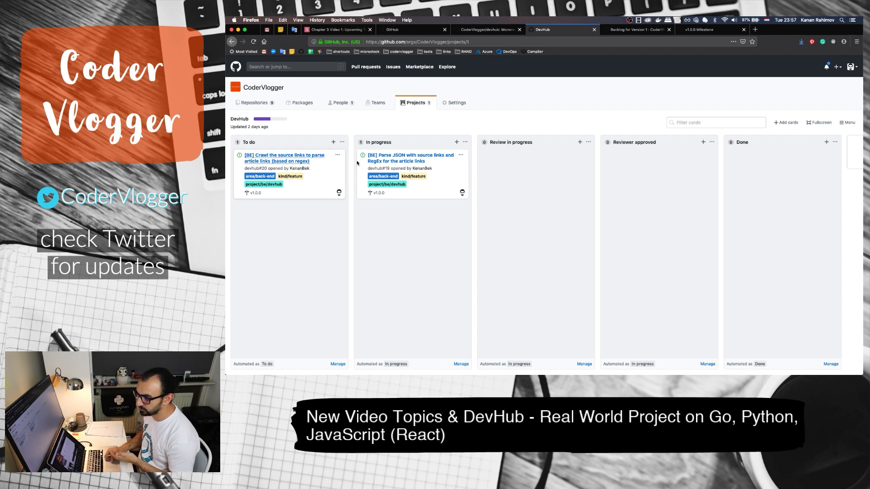
pyautogui.moveTo(402, 161)
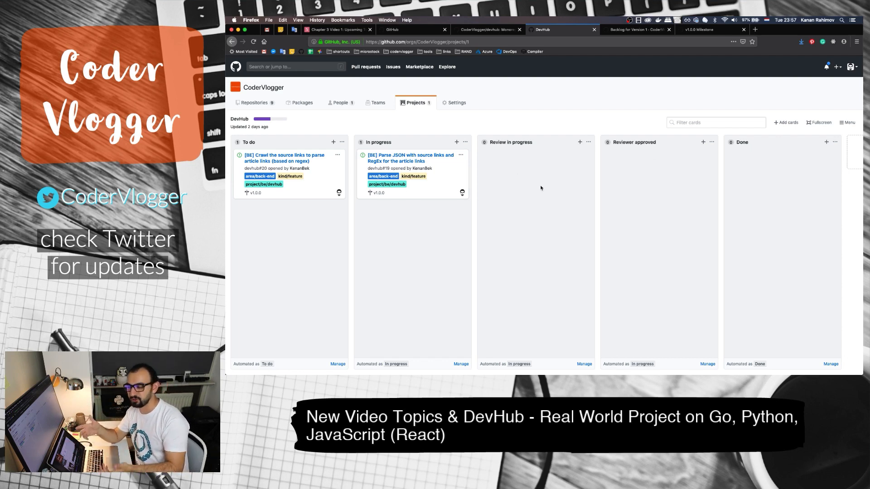
# Return to the devhub repository's file listing and look down the monorepo structure
pyautogui.click(636, 29)
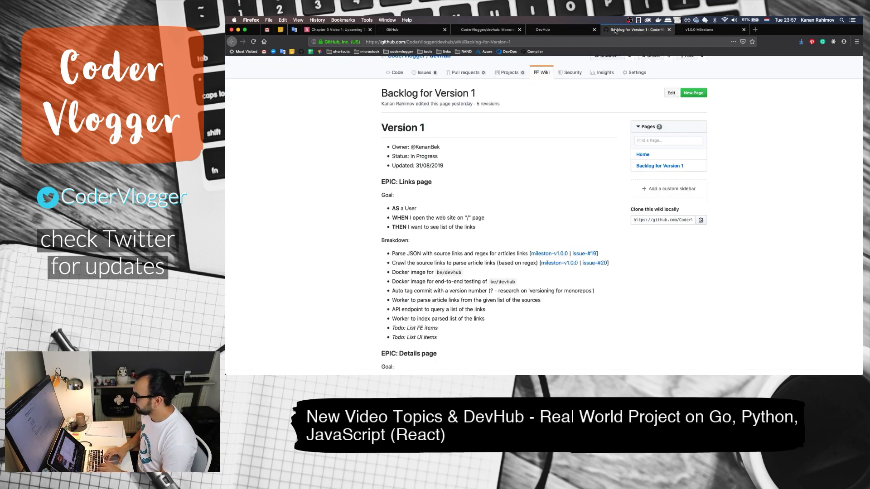
pyautogui.click(487, 29)
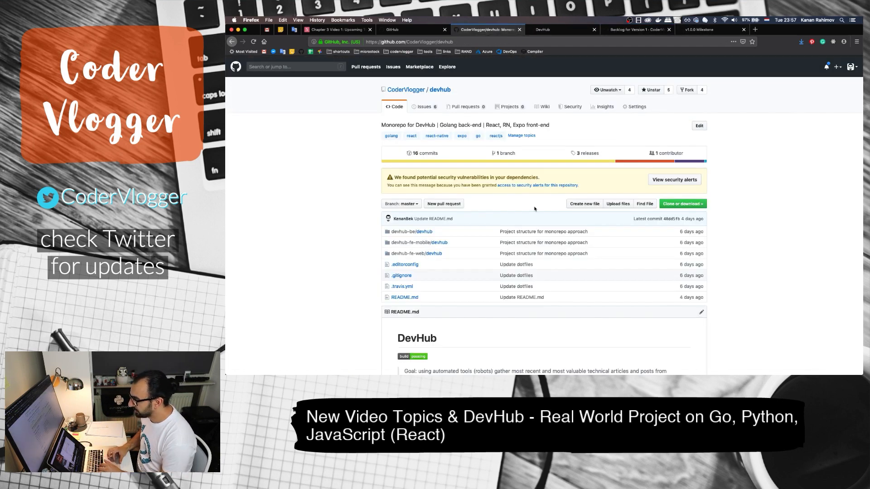
pyautogui.scroll(-3)
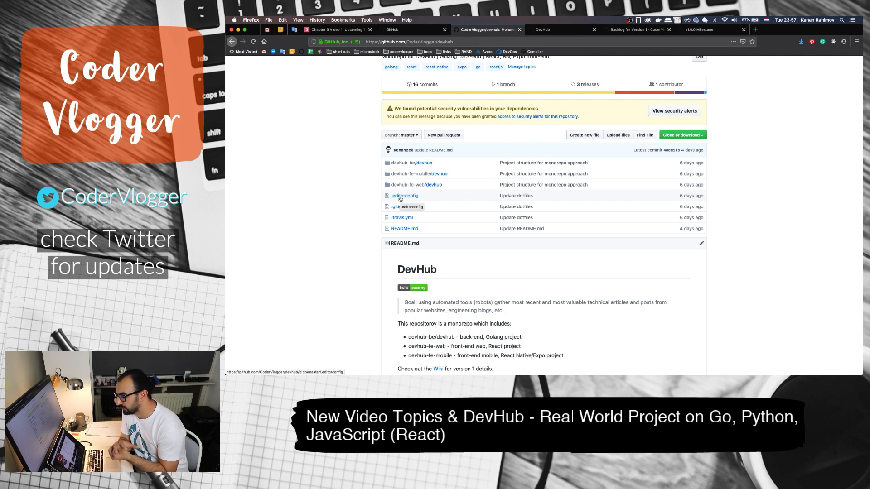
pyautogui.scroll(-3)
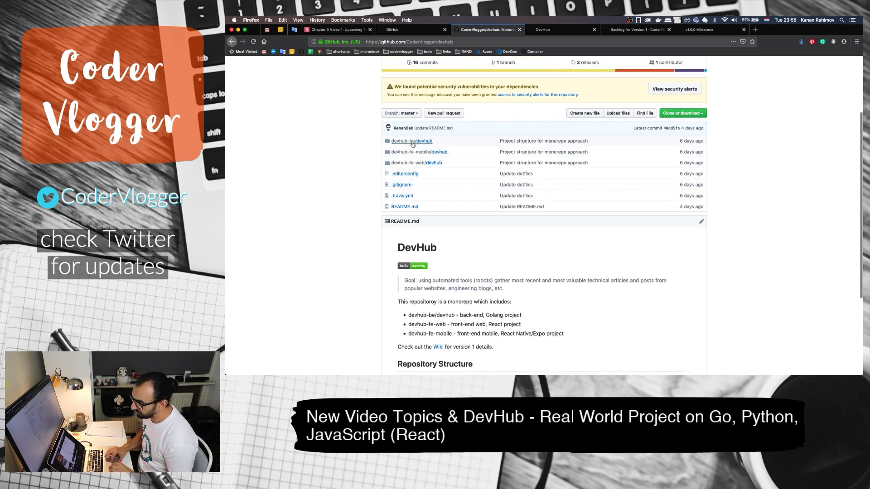
# Open devhub-be/devhub/cmd/main.go, a minimal Go main that prints DevHub
pyautogui.click(412, 140)
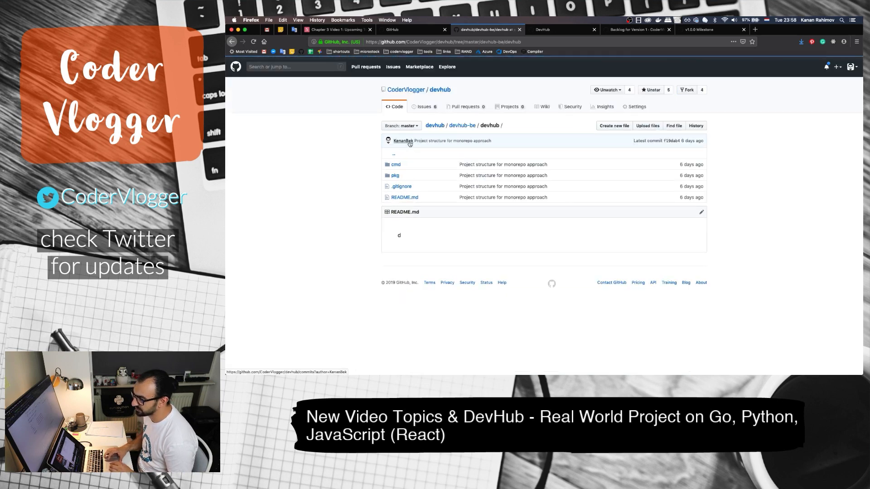
pyautogui.click(396, 164)
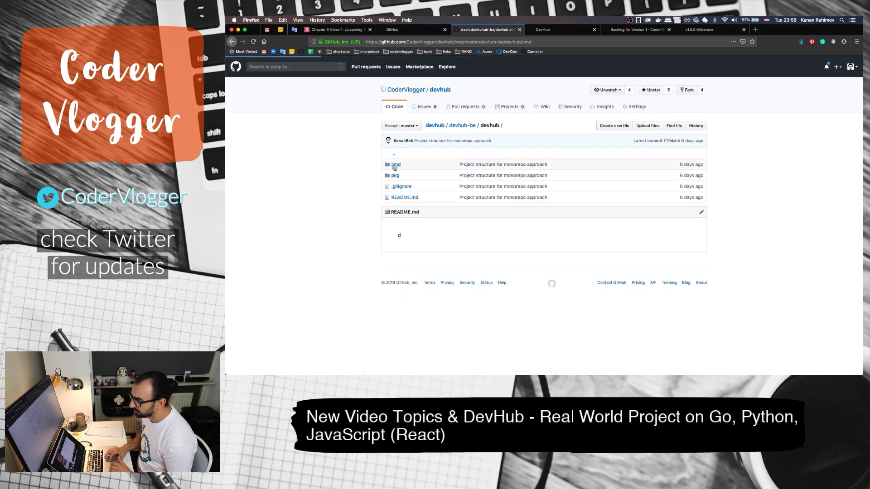
pyautogui.click(396, 165)
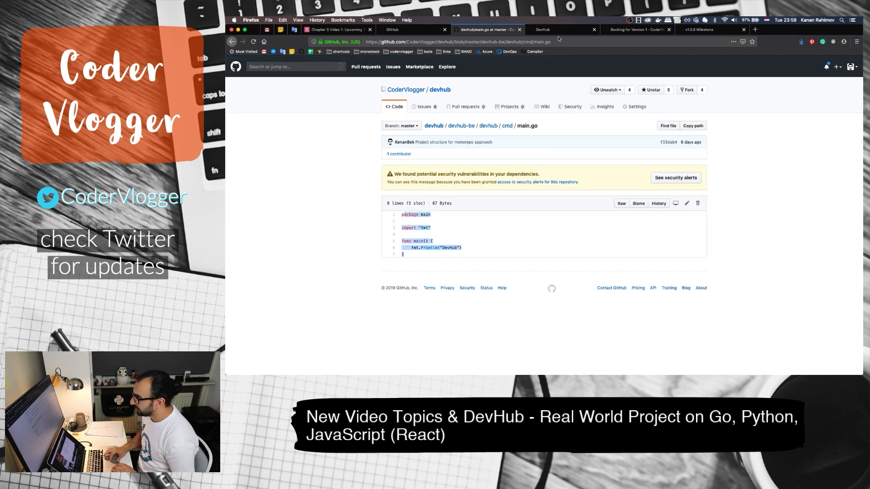
pyautogui.click(710, 29)
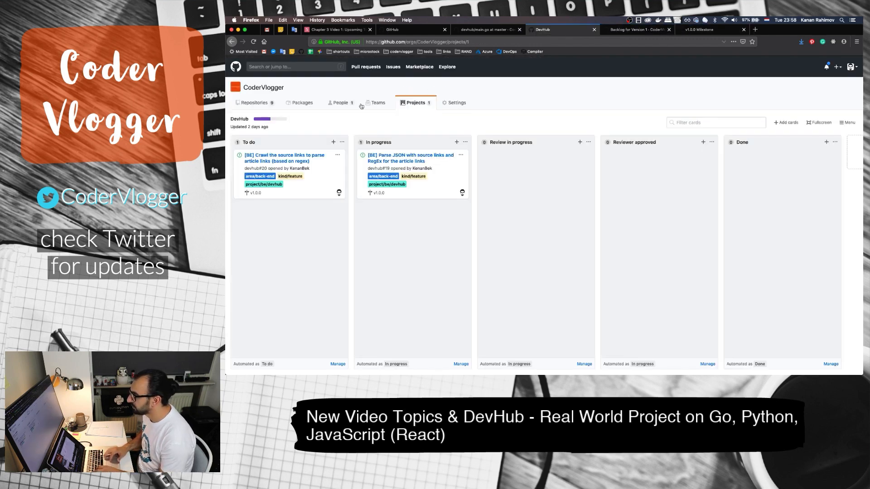
pyautogui.moveTo(410, 158)
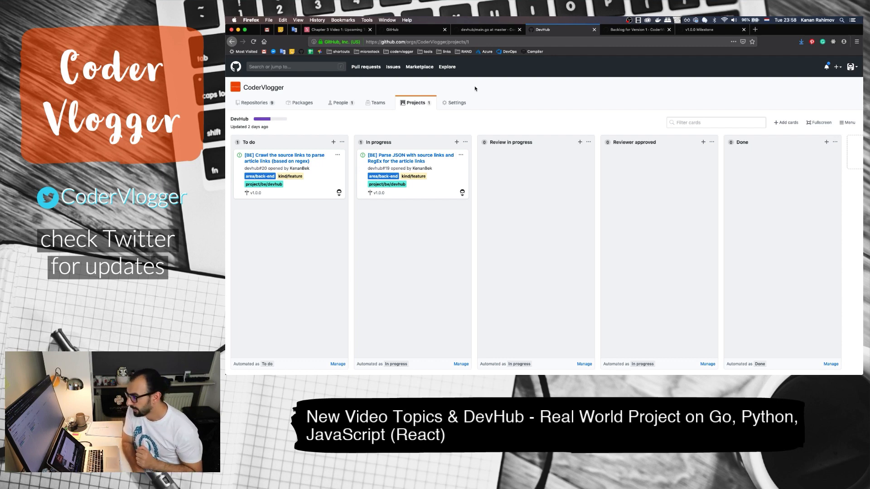
pyautogui.click(413, 29)
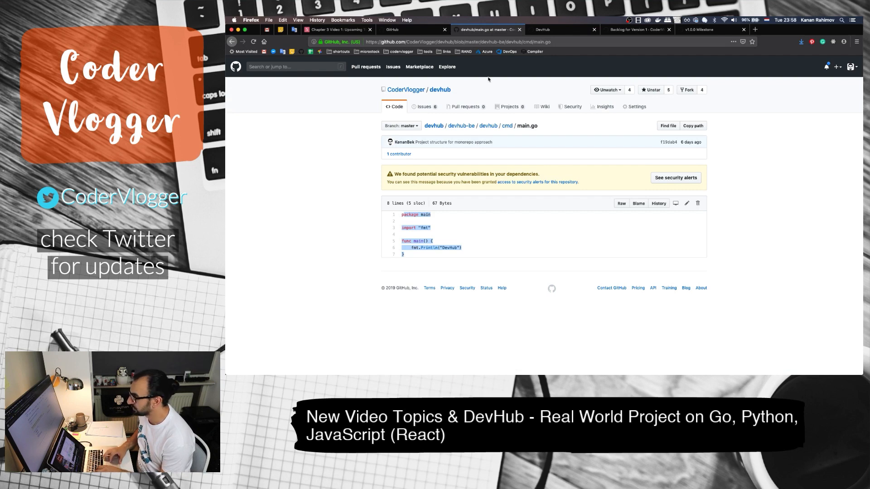
# Switch back to the Slides tab showing the Technical Design slide referencing draw.io drawings
pyautogui.click(335, 29)
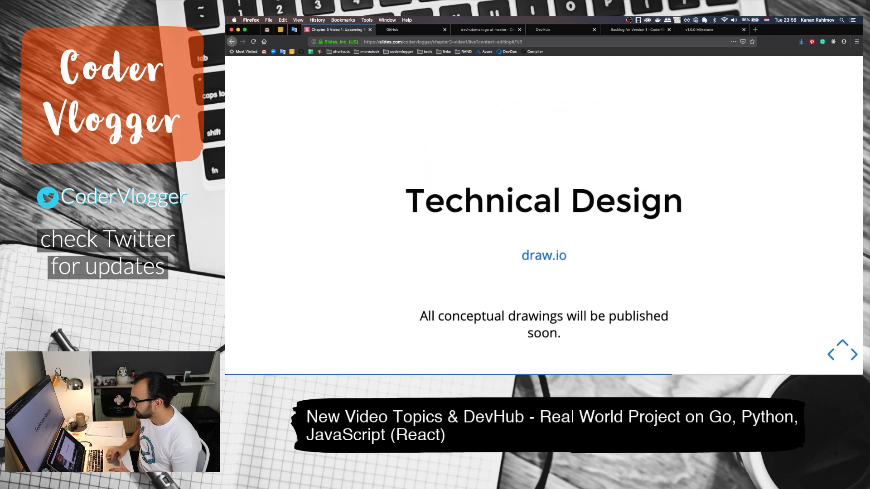
pyautogui.moveTo(454, 254)
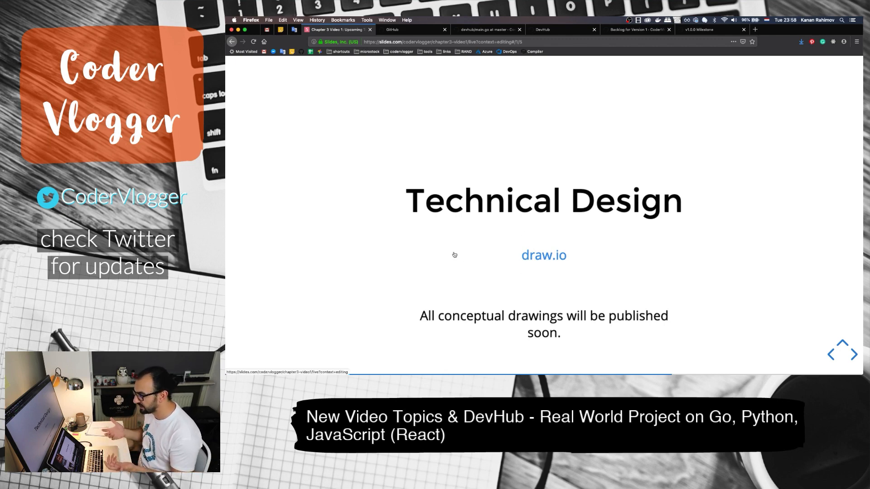
pyautogui.moveTo(521, 271)
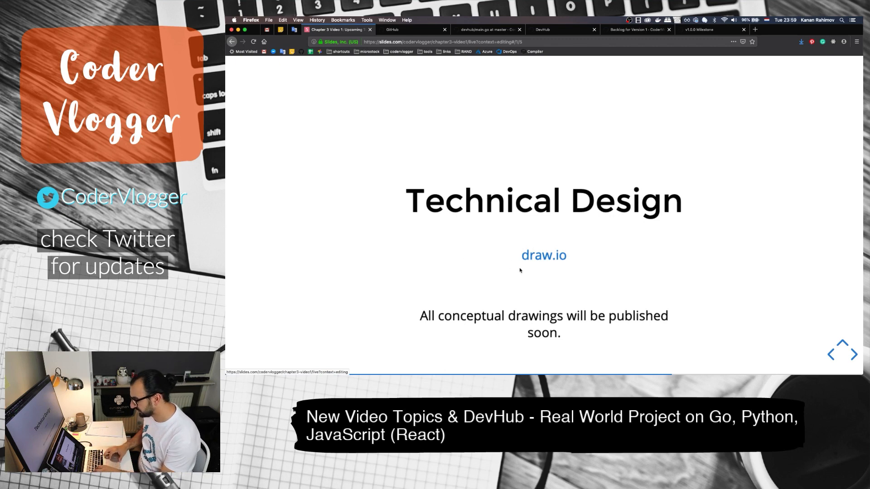
# Open DevHub.drawio in a new draw.io tab showing the Golang/Python/JavaScript/Postgres stack page
pyautogui.click(802, 29)
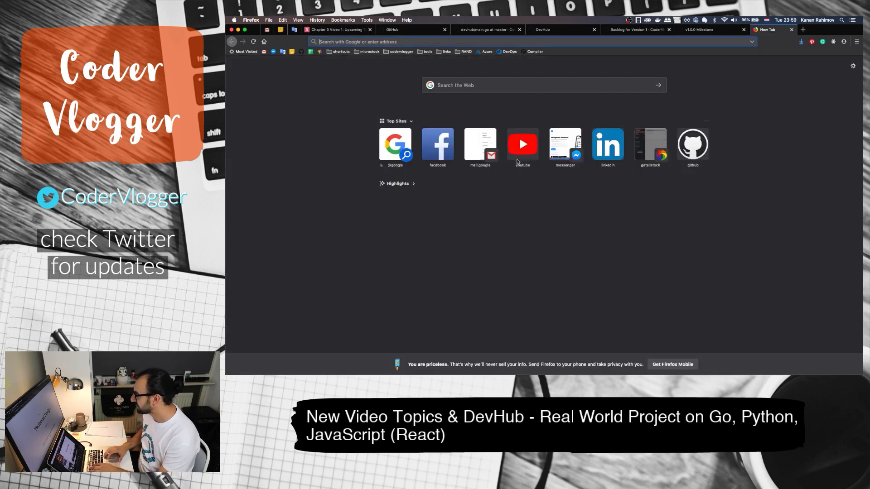
pyautogui.write('draw.io/')
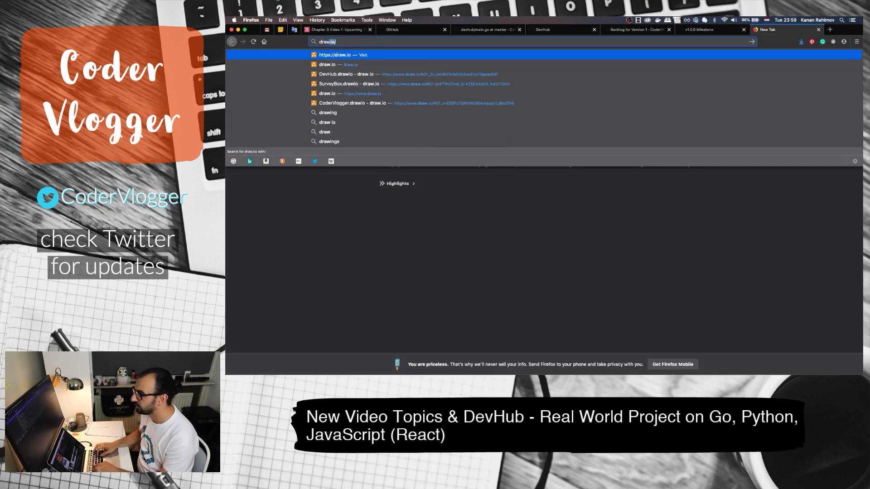
pyautogui.click(351, 73)
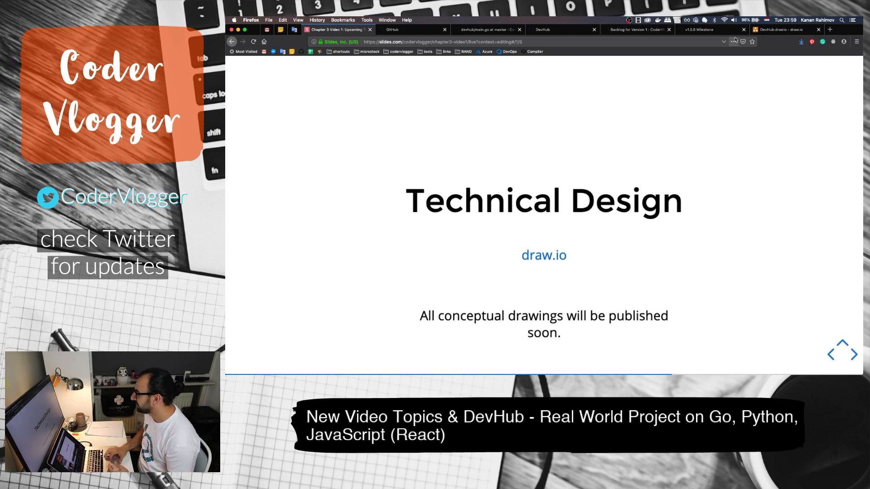
pyautogui.click(781, 29)
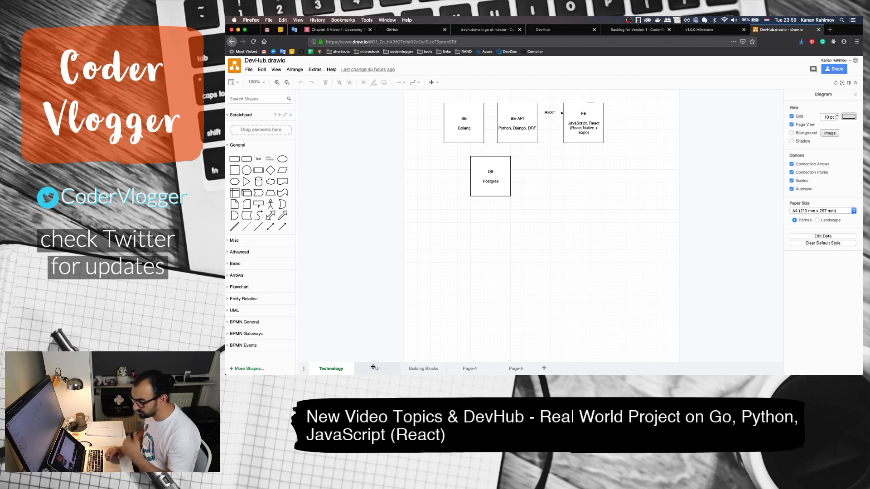
# Browse the UI wireframes page, then select the link sources boxes on Page-5
pyautogui.click(377, 369)
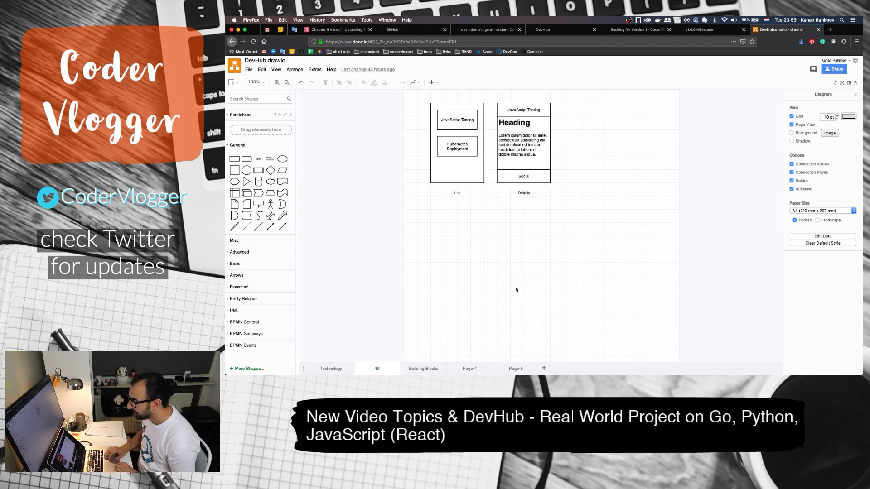
pyautogui.click(515, 369)
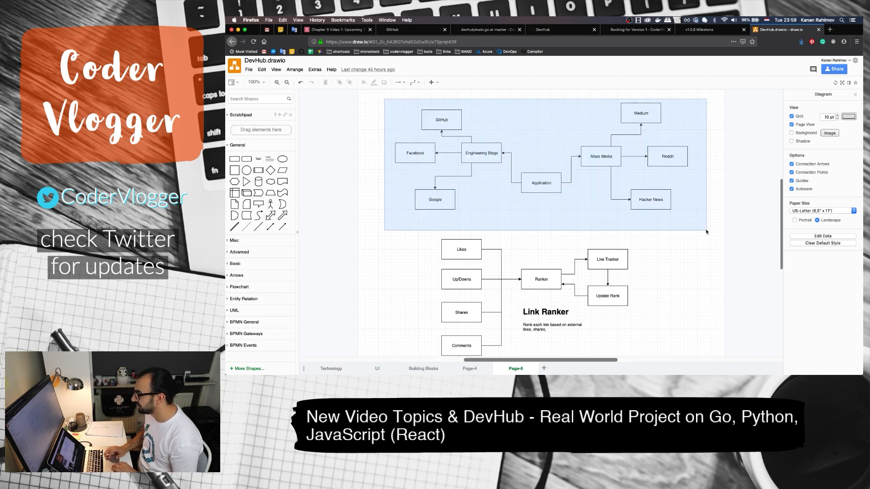
pyautogui.moveTo(385, 100); pyautogui.dragTo(704, 230)
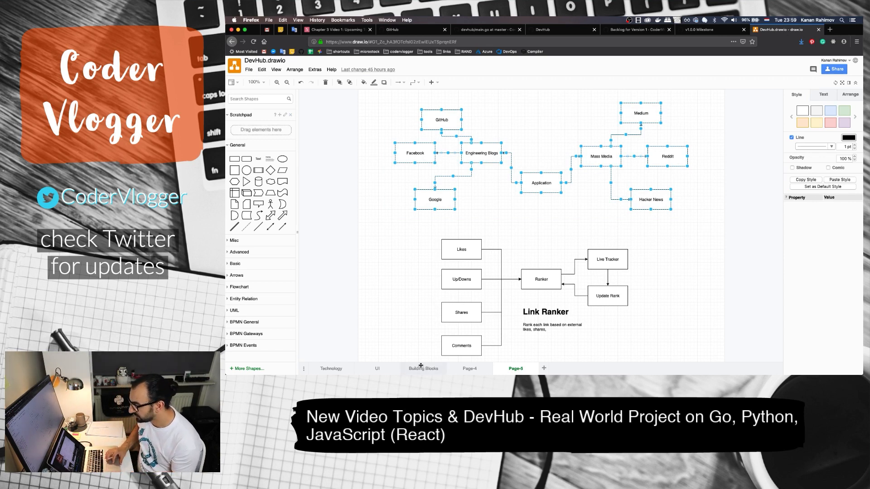
# Revisit the UI wireframes and return to the sources-and-Link-Ranker page
pyautogui.click(376, 369)
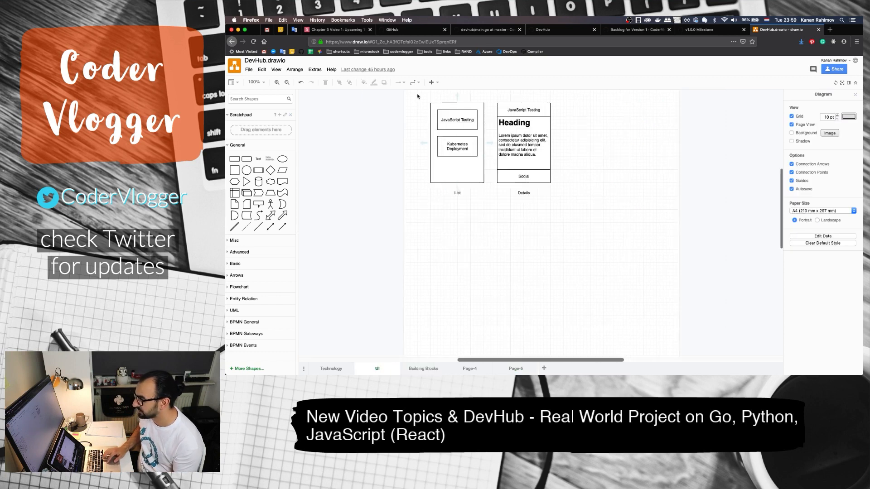
pyautogui.click(457, 117)
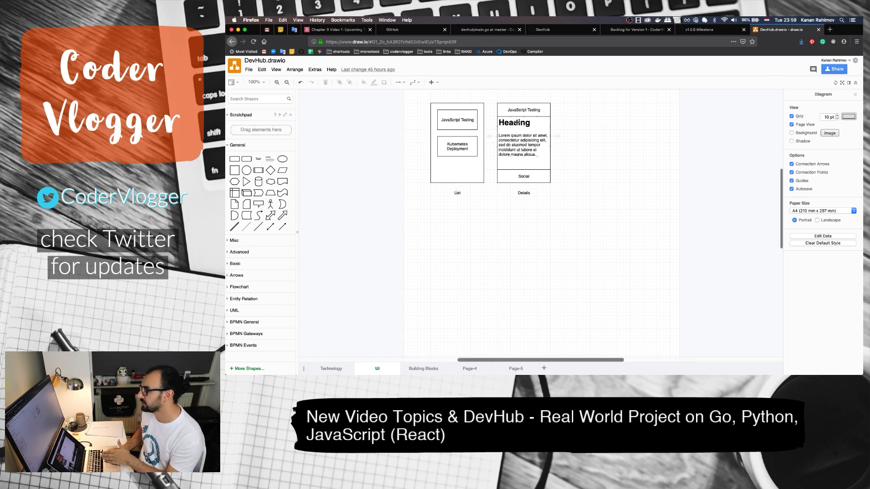
pyautogui.click(516, 369)
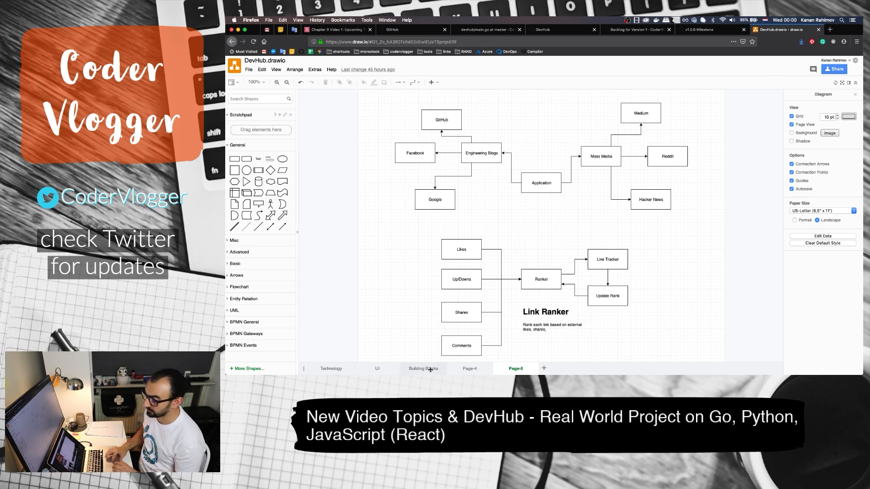
pyautogui.click(423, 368)
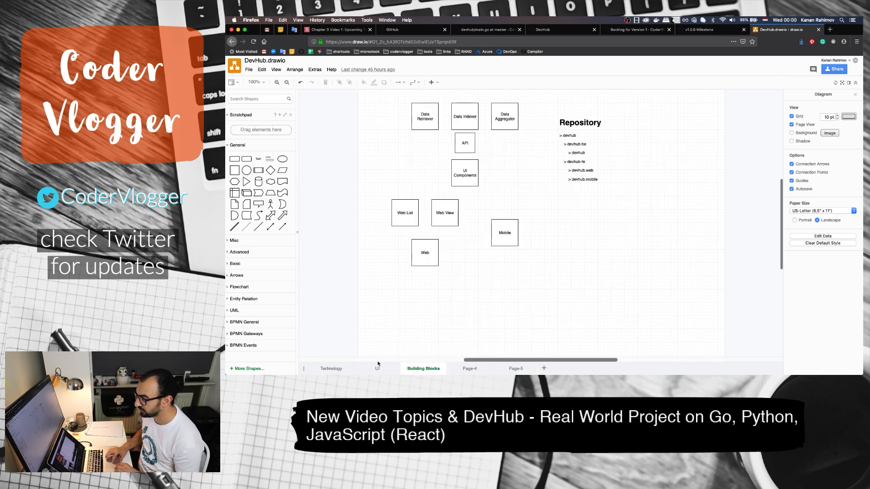
pyautogui.click(377, 369)
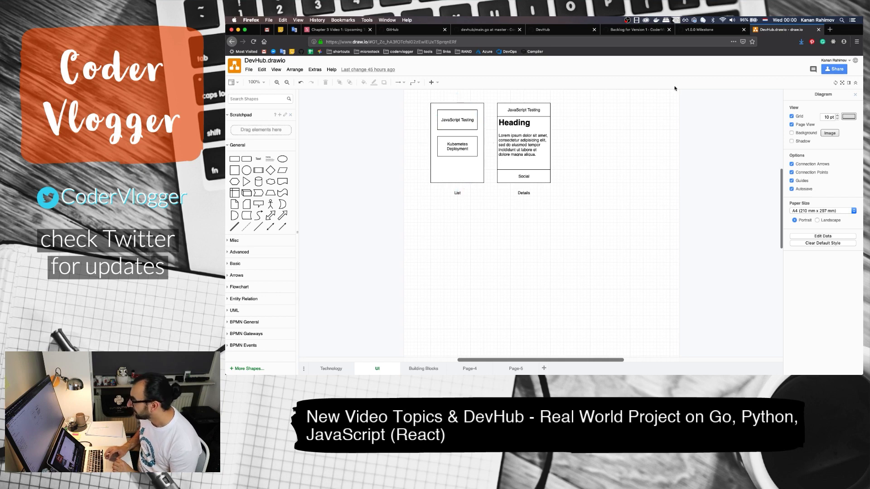
pyautogui.click(331, 369)
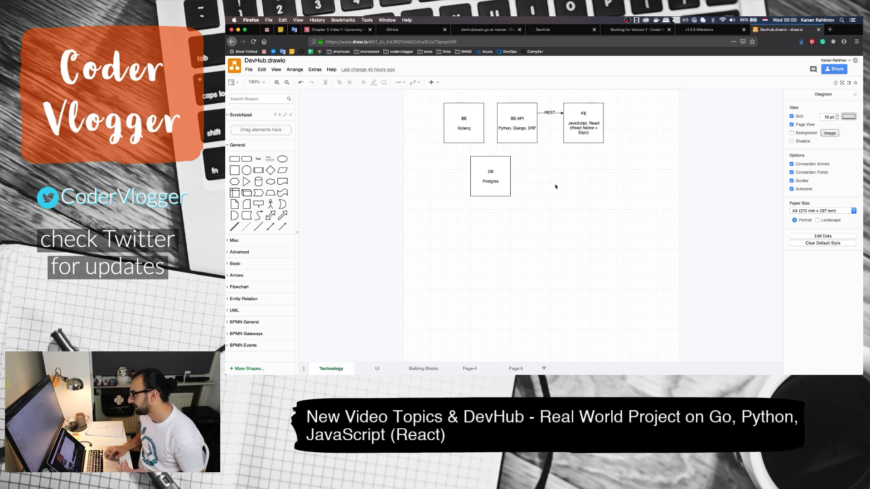
pyautogui.moveTo(451, 199)
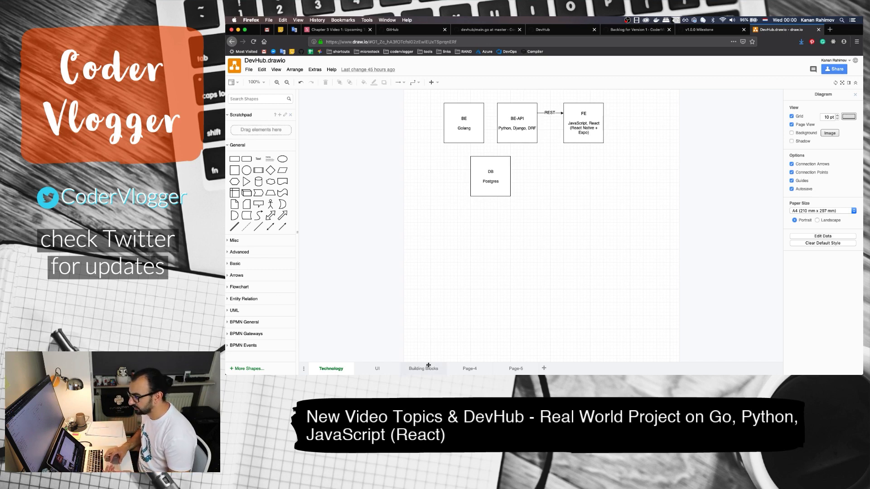
pyautogui.click(516, 369)
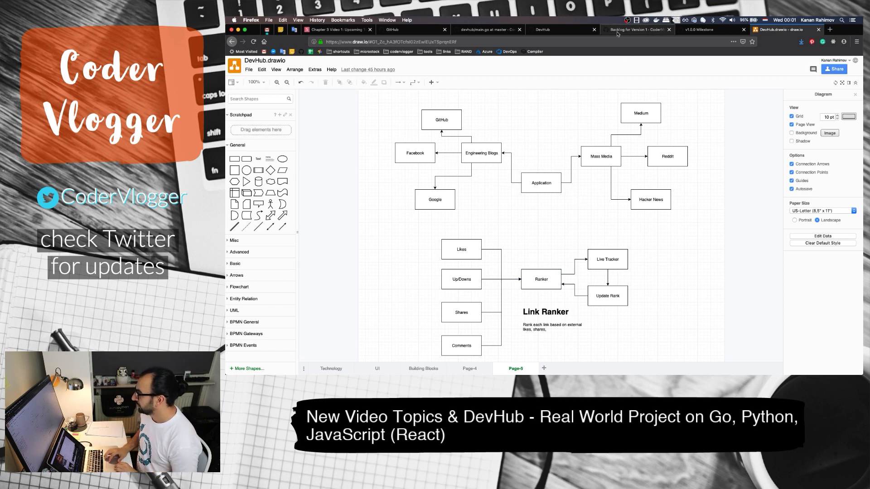
# Pass through the DevHub Goal #2 slide and GitHub dashboard to the devhub main.go source at master
pyautogui.click(336, 29)
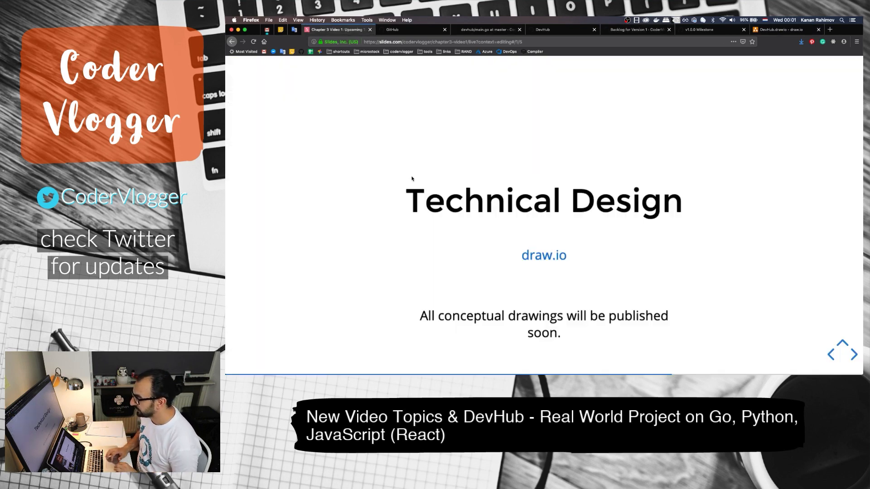
pyautogui.click(849, 354)
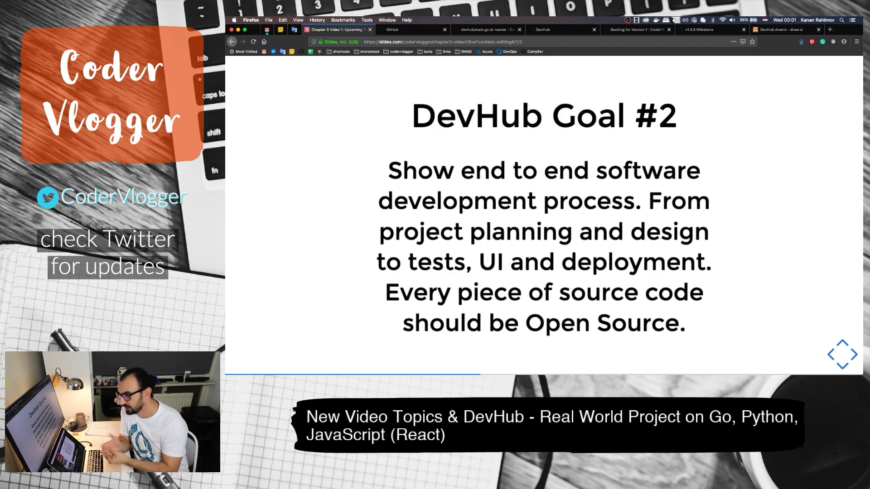
pyautogui.click(413, 29)
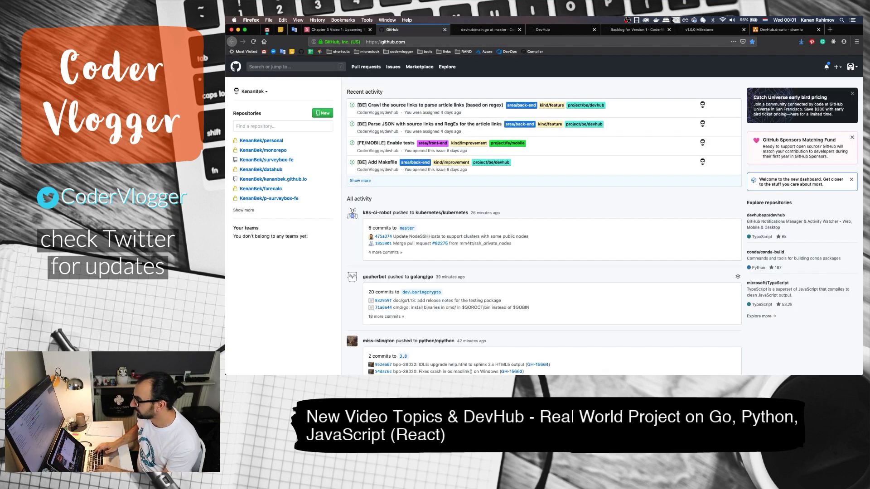
pyautogui.click(488, 29)
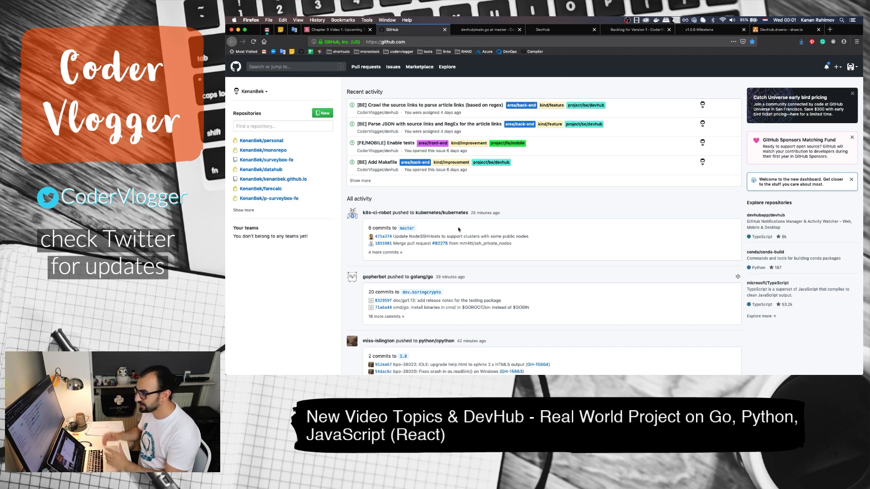
pyautogui.click(487, 29)
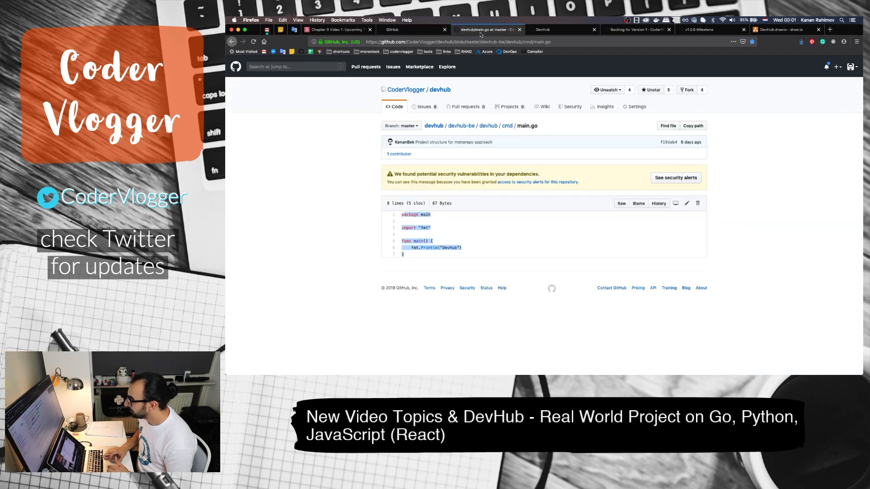
# Revisit the devhub repository, then advance the deck to the closing 'Thanks! Questions?' slide
pyautogui.click(337, 29)
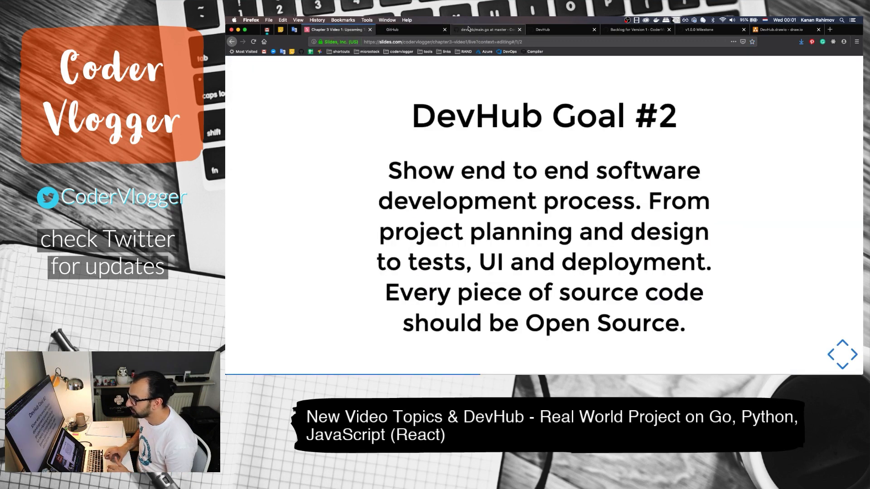
pyautogui.click(487, 29)
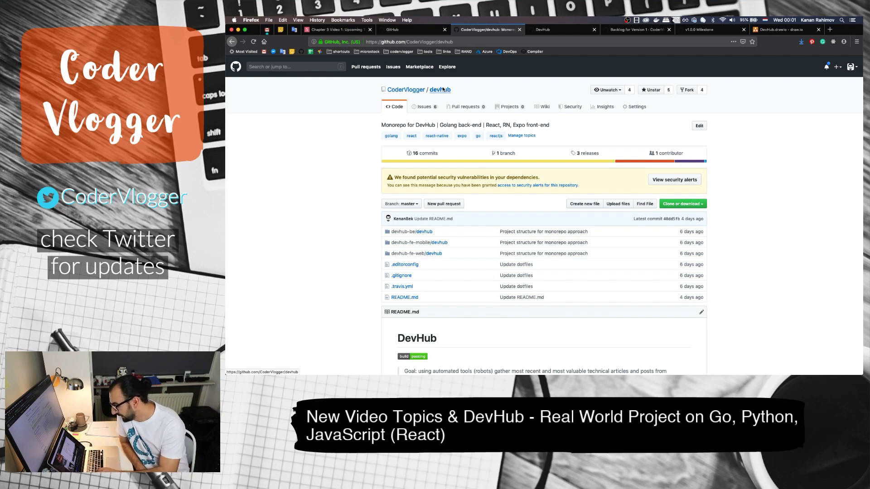
pyautogui.click(337, 29)
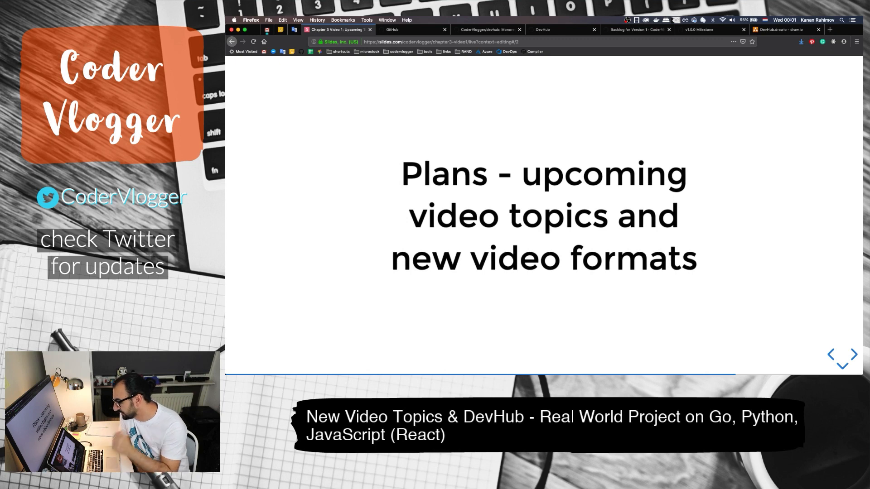
pyautogui.click(848, 356)
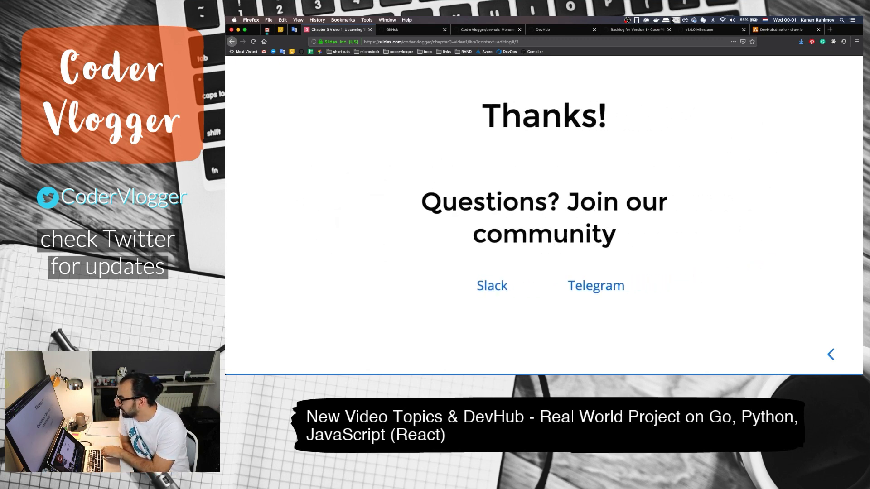